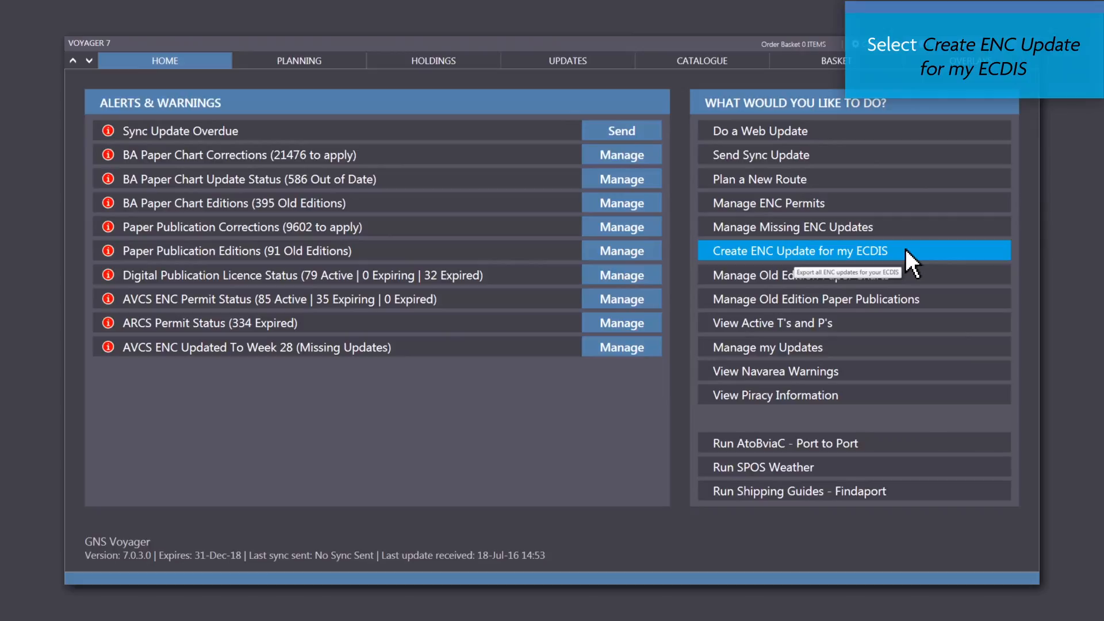
- Start an ENC update for the ECDIS to bring up the AVCS ENC updates list
click(796, 251)
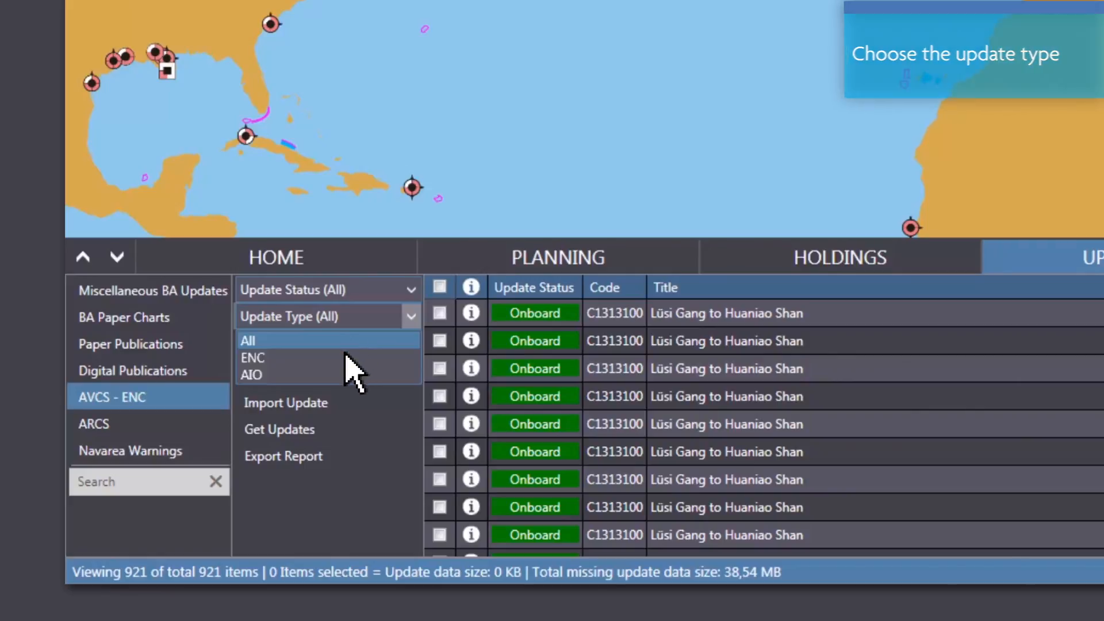
- Filter the updates list to ENC and export the ECDIS update to the chosen folder
click(252, 357)
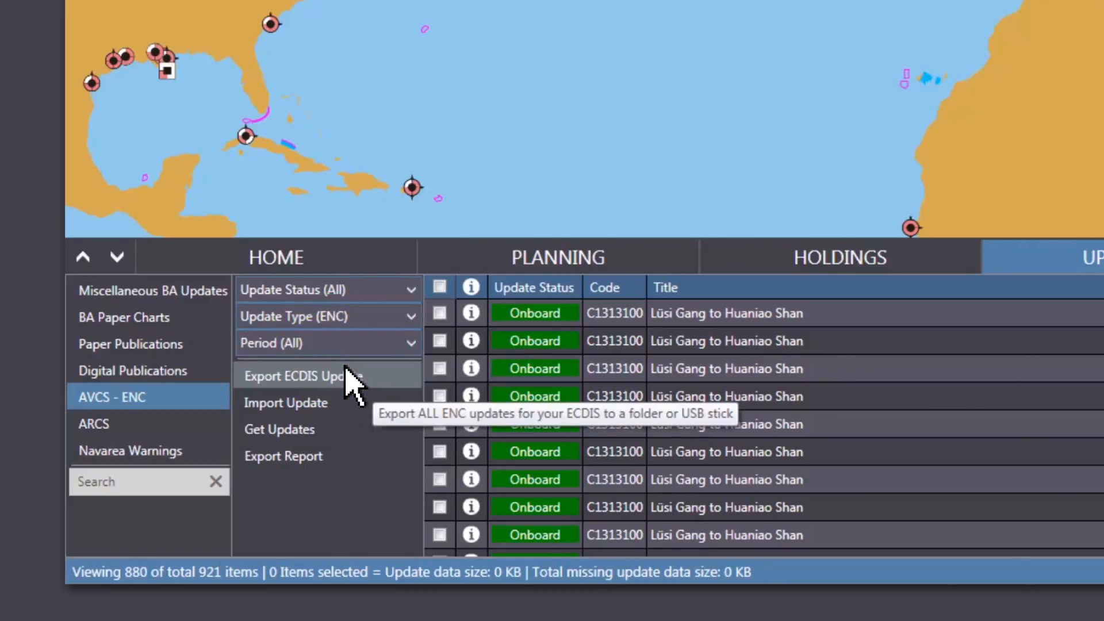
mouse_move(351, 440)
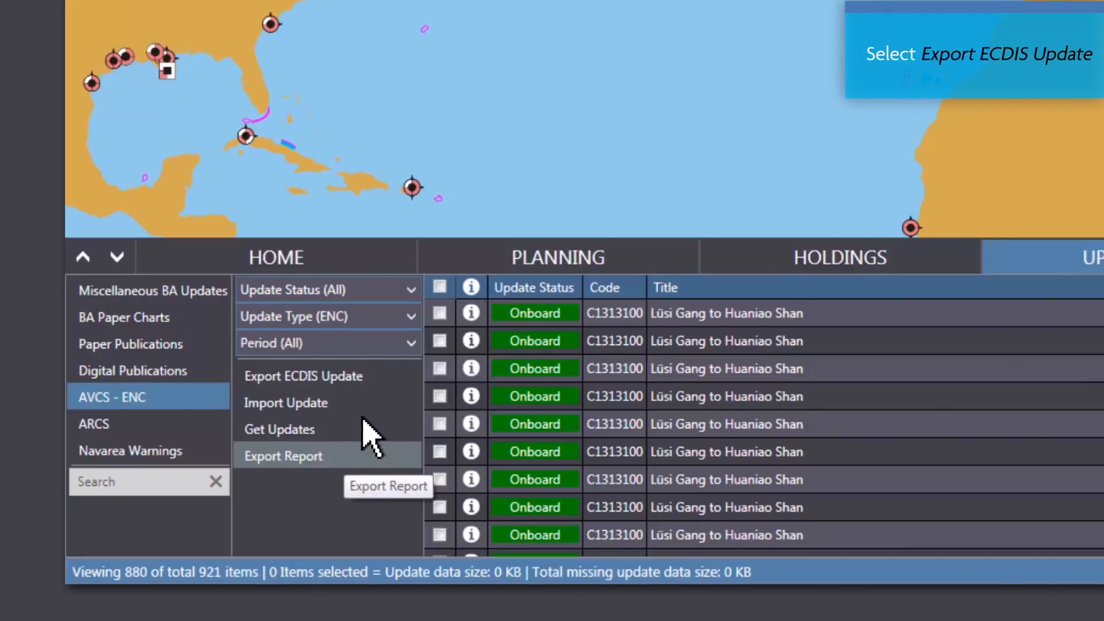
mouse_move(387, 387)
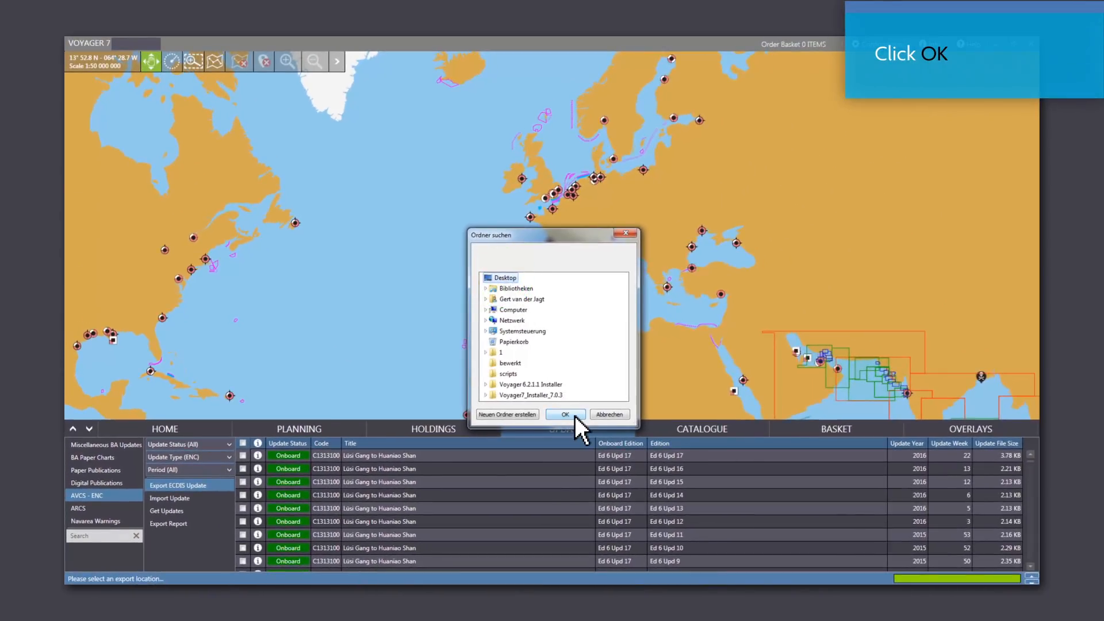
click(564, 414)
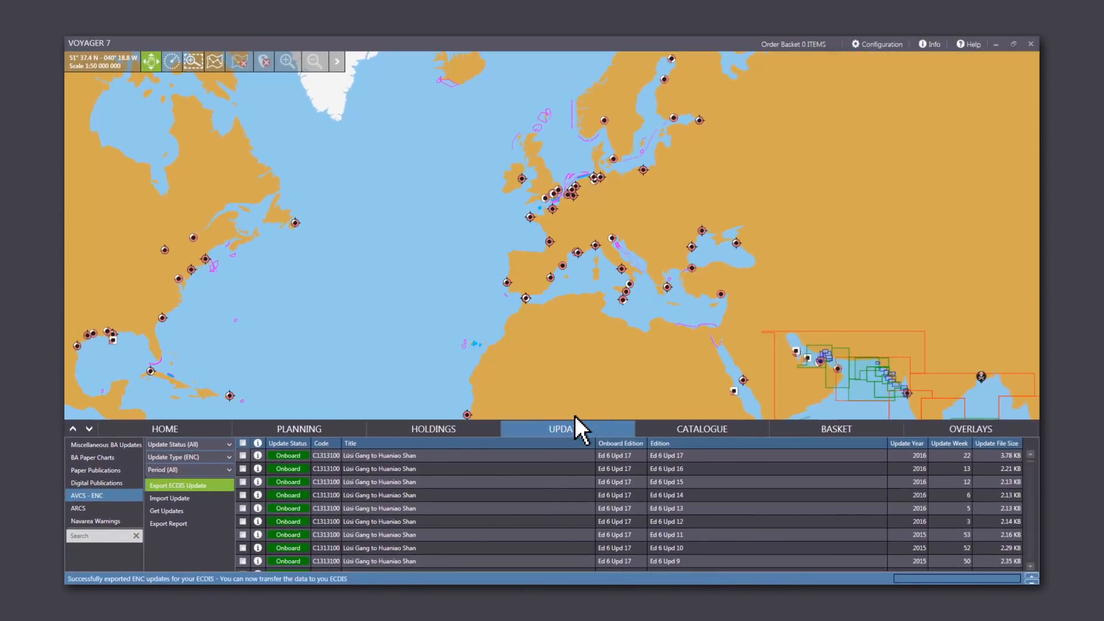
mouse_move(835, 483)
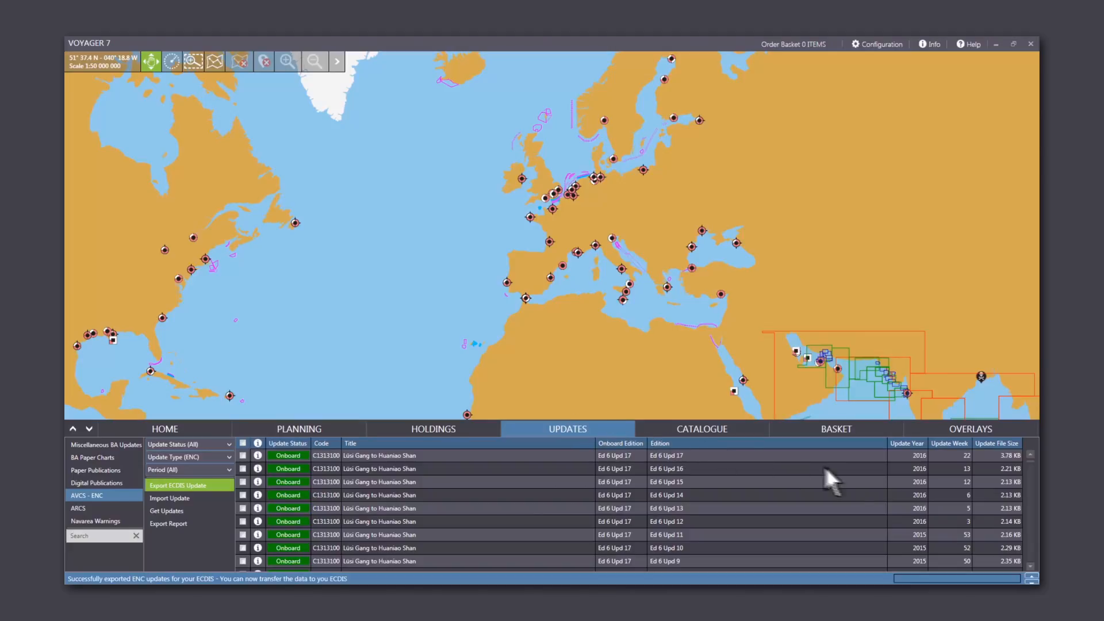
mouse_move(832, 482)
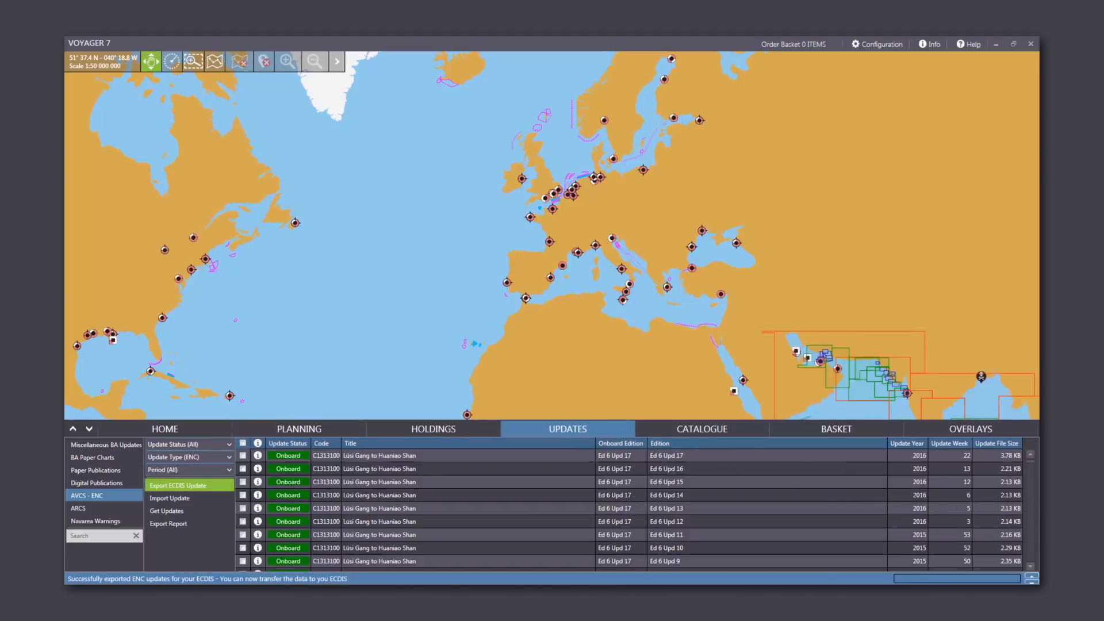